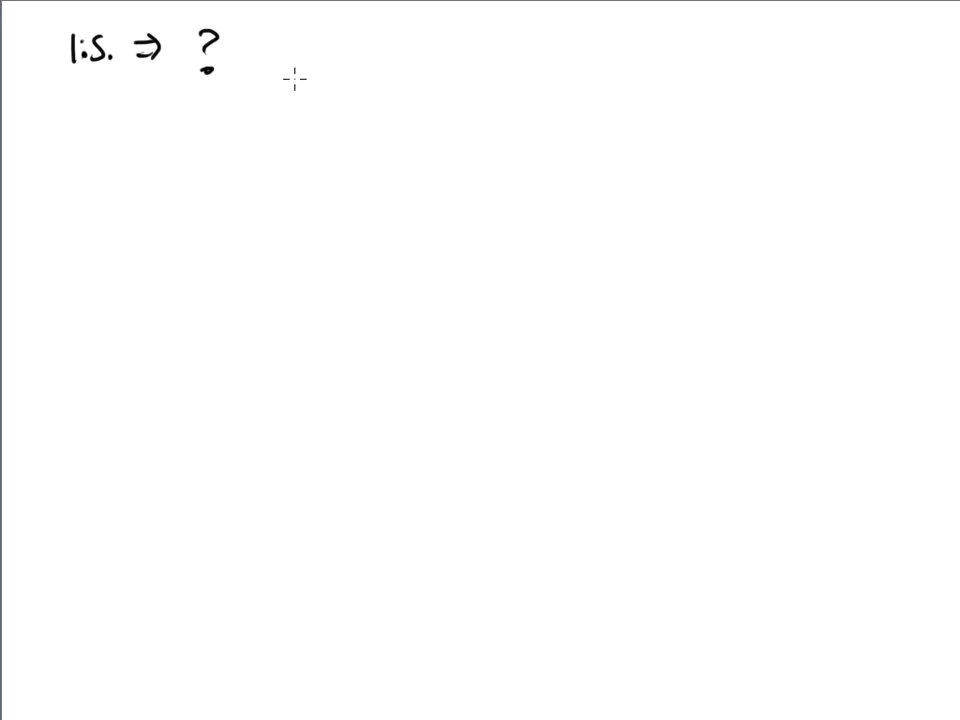
type("d")
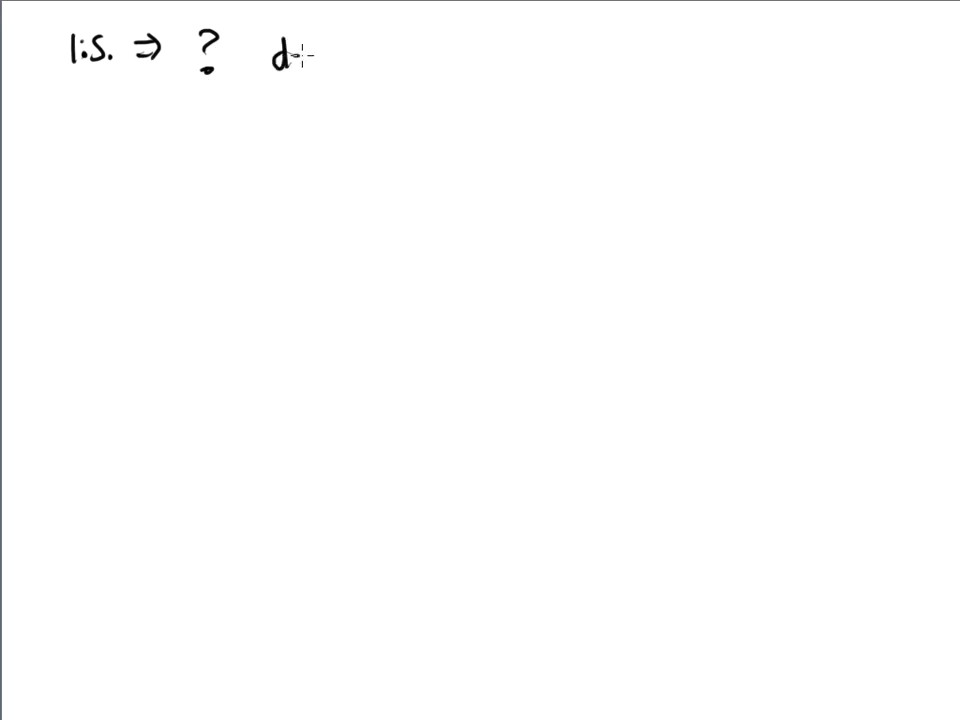
type("depends")
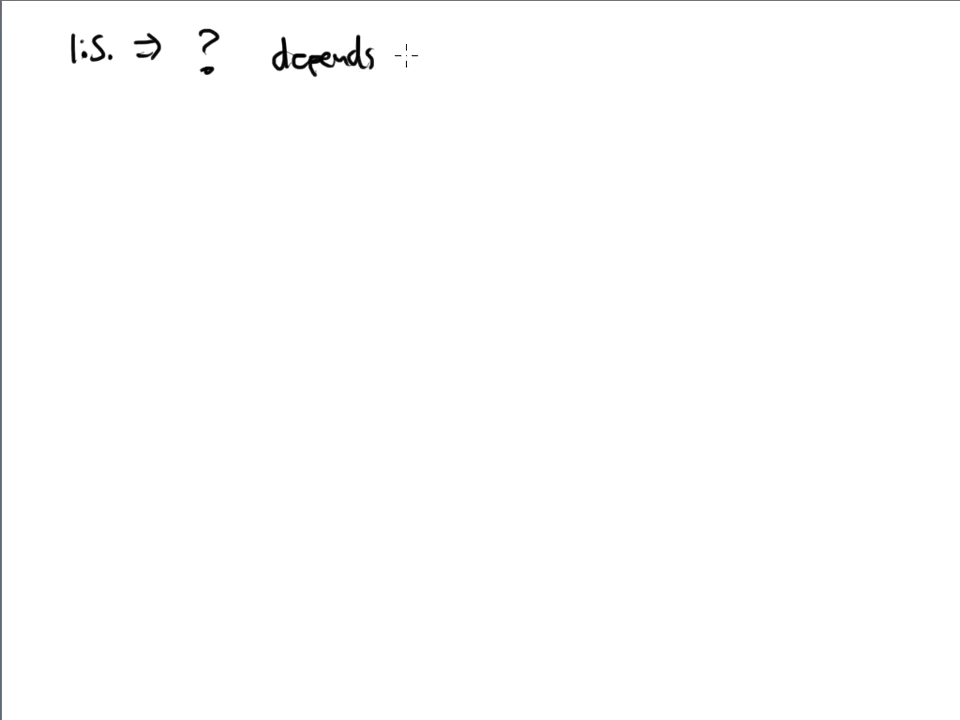
type("what analyzing?")
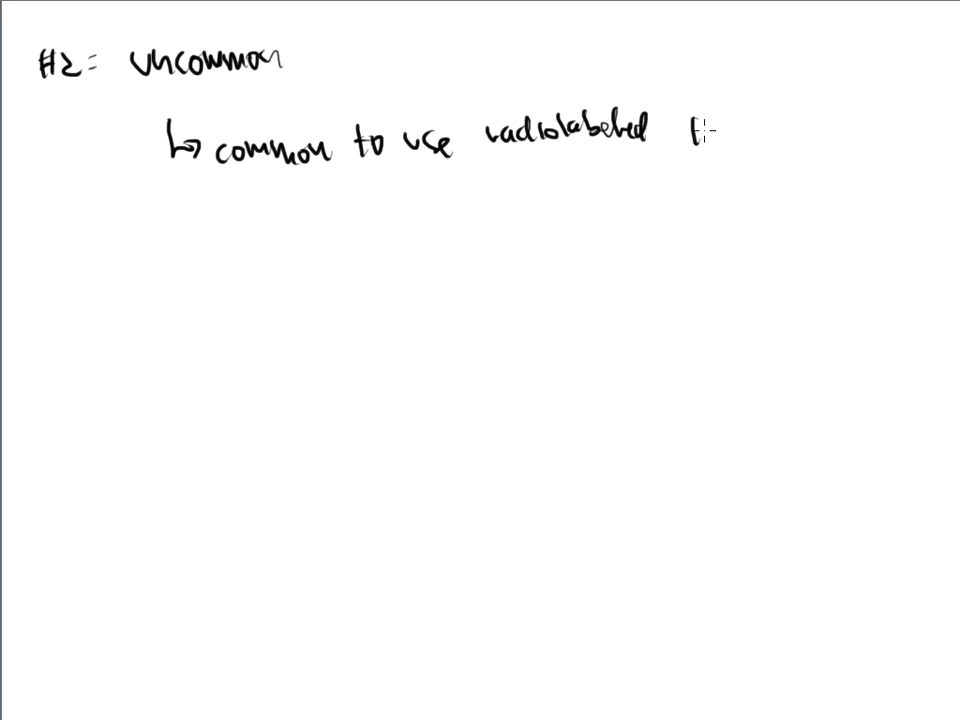
type("I.S.")
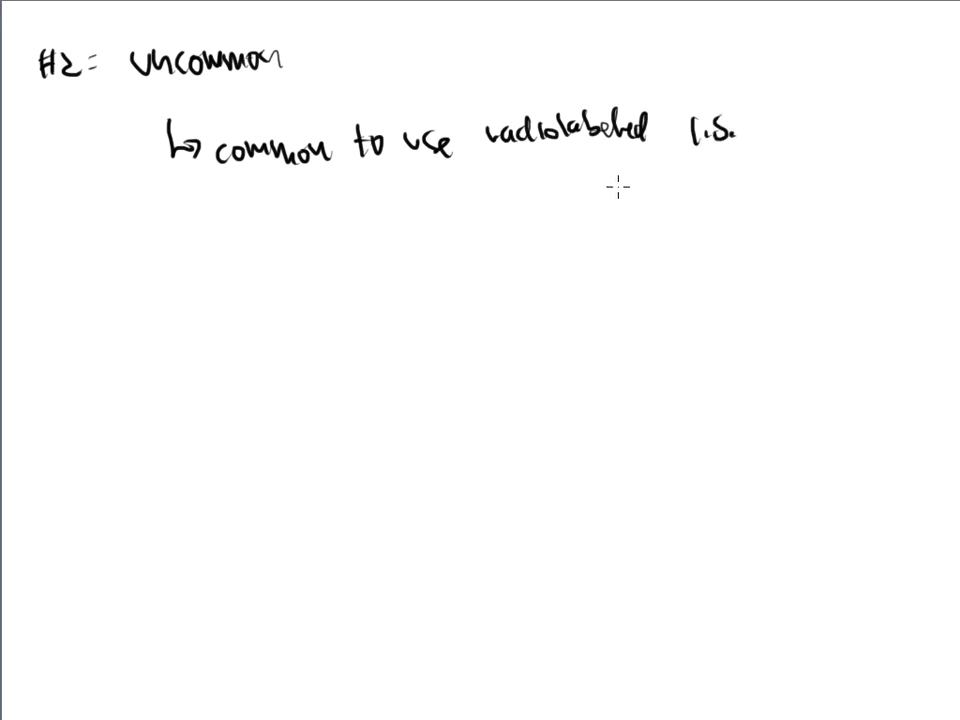